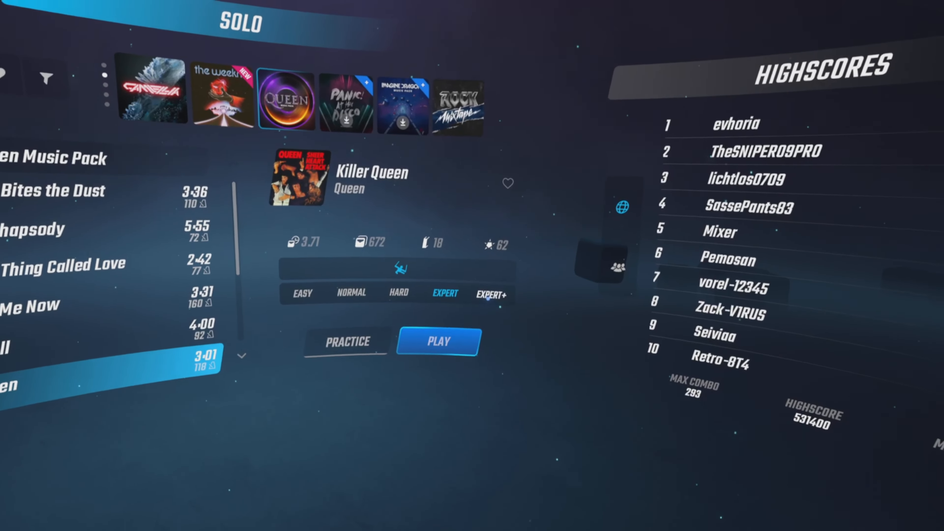
Step: Start Killer Queen by Queen on Expert via the Play button so it begins loading
{"action": "left_click", "coordinate": [439, 341]}
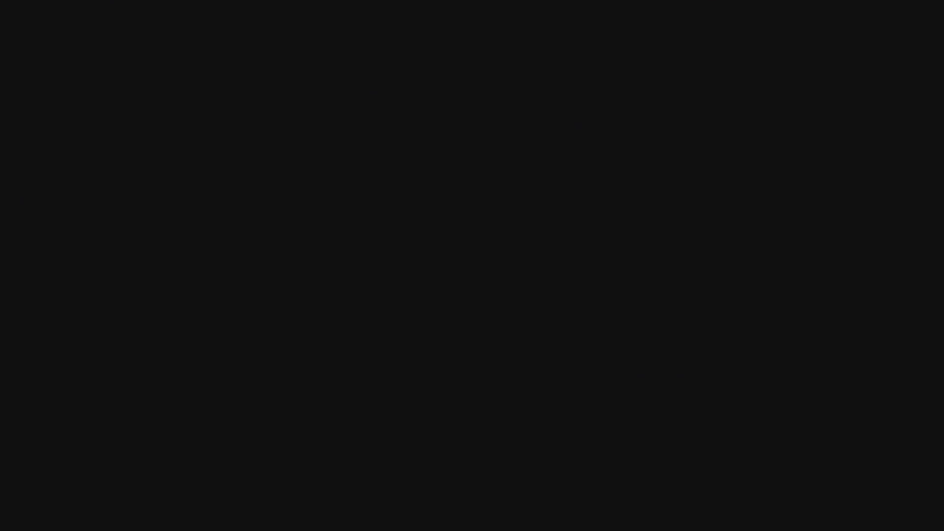